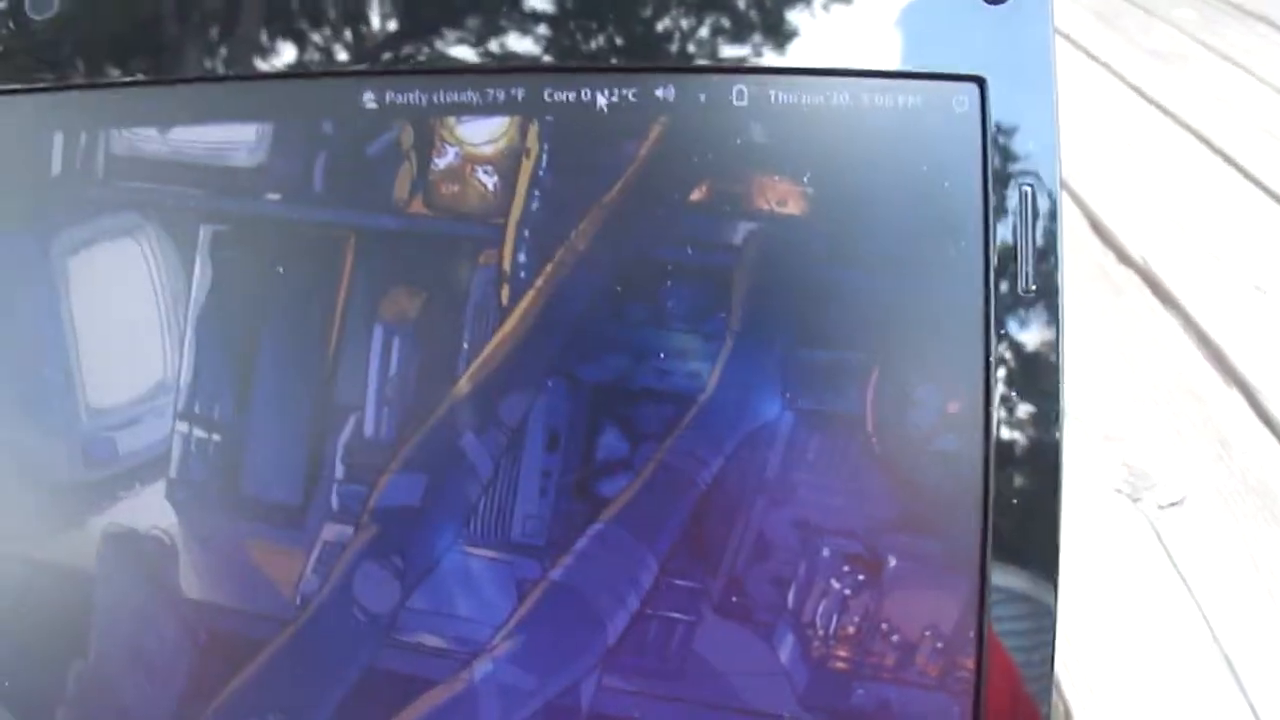
# Open the top-bar sensors menu listing core temperatures with average and maximum.
pyautogui.click(575, 95)
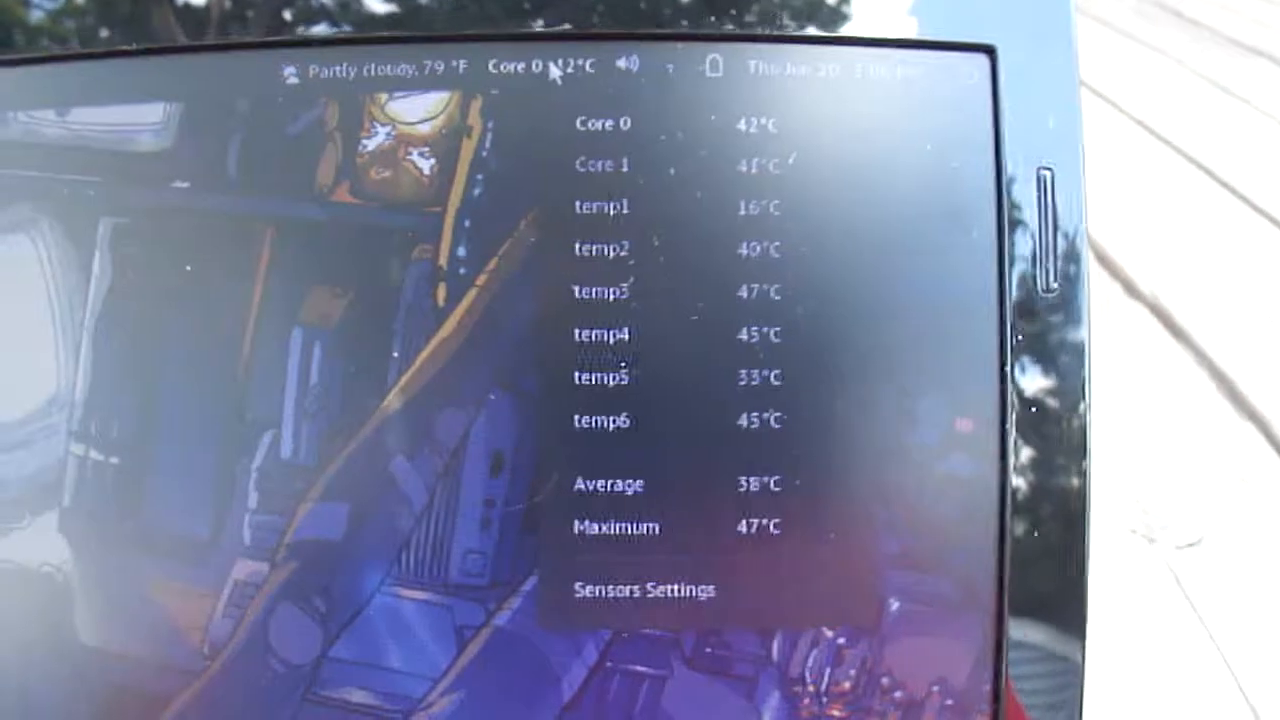